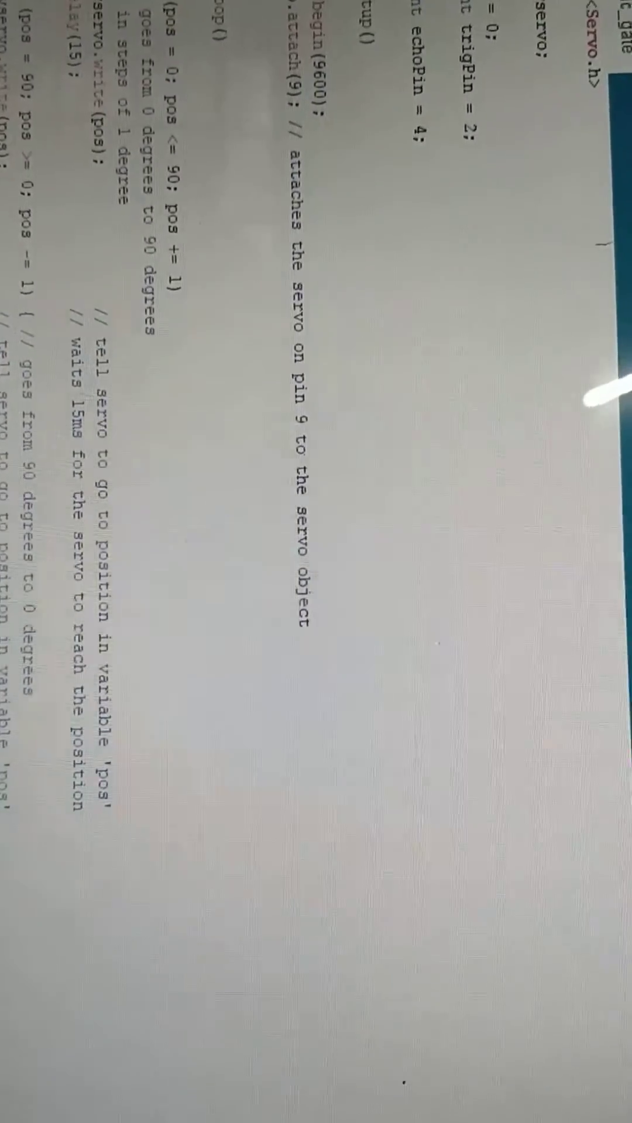
{"action": "scroll", "scroll_direction": "down", "scroll_amount": 3}
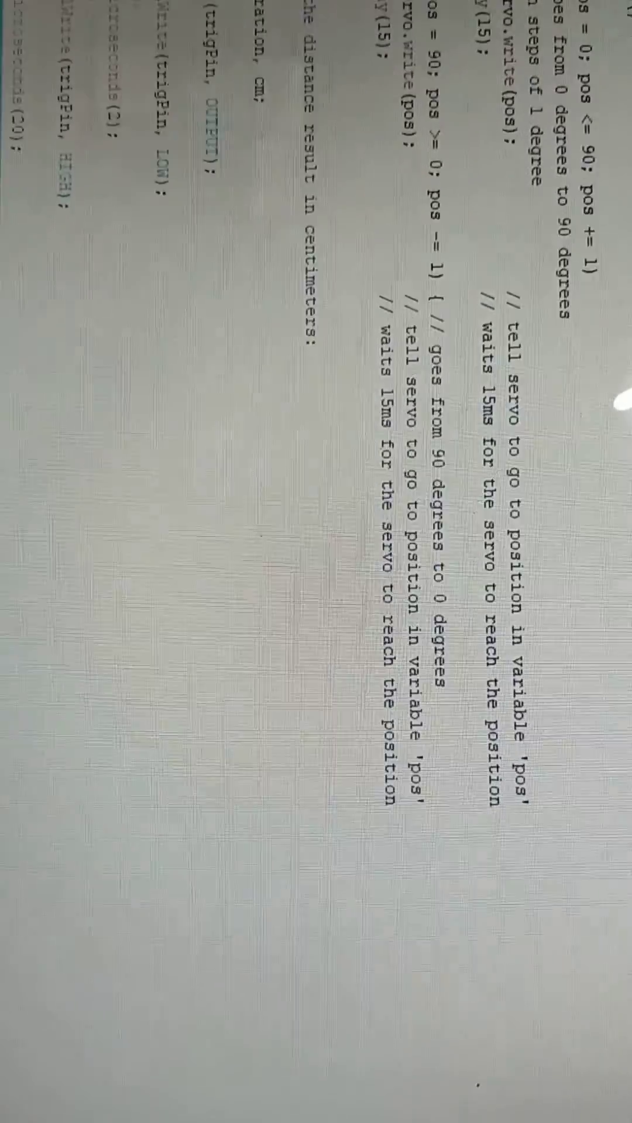
{"action": "scroll", "scroll_direction": "down", "scroll_amount": 3}
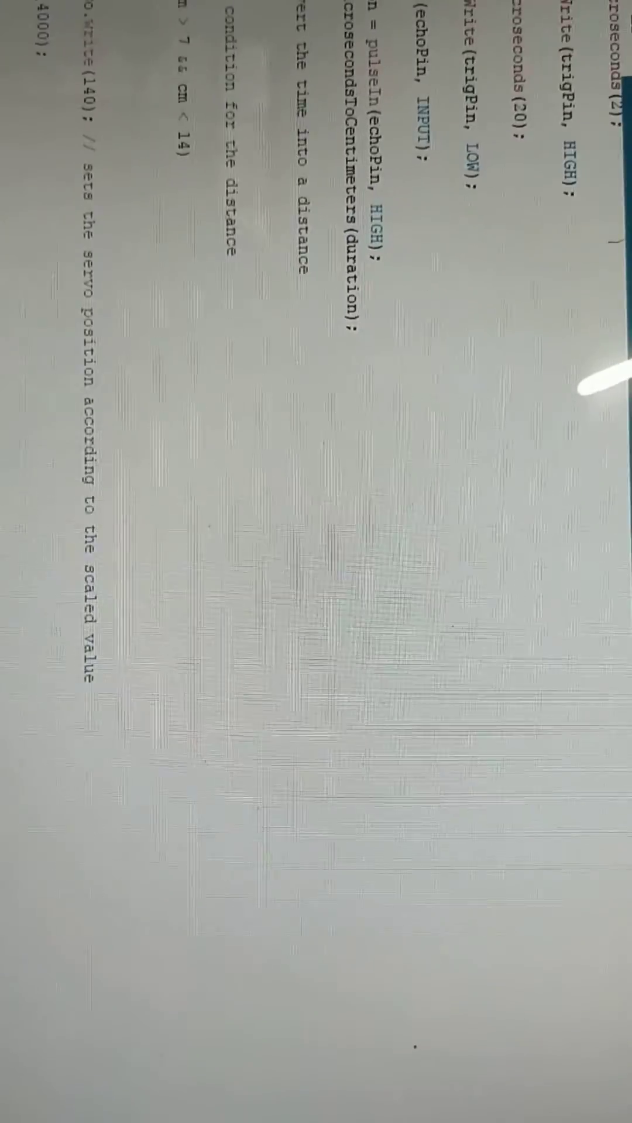
{"action": "scroll", "scroll_direction": "down", "scroll_amount": 3}
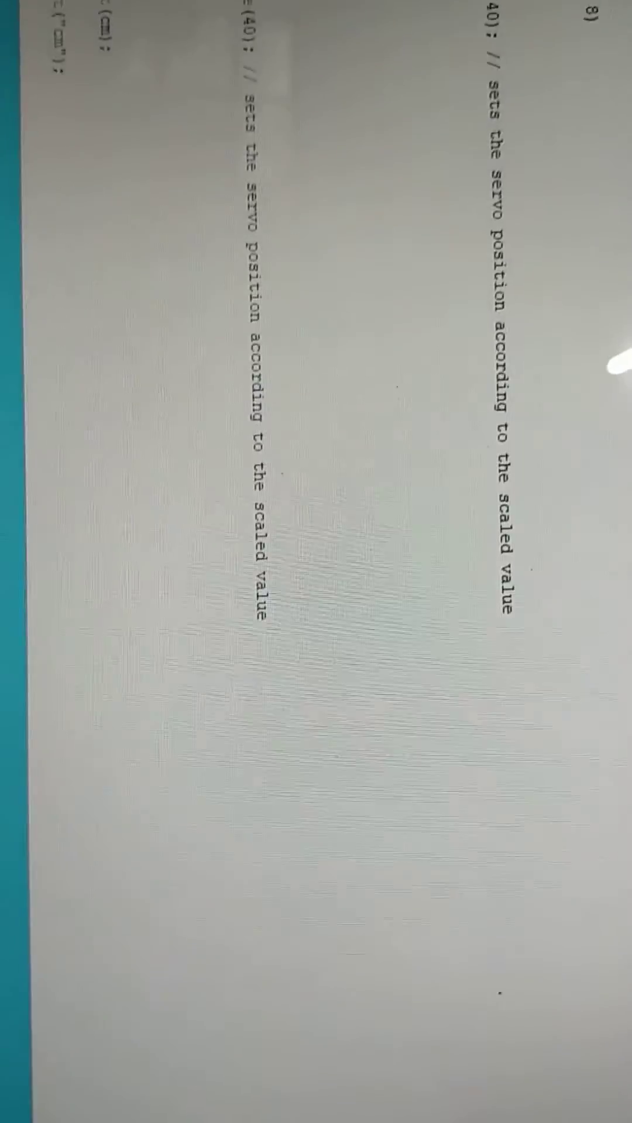
{"action": "scroll", "scroll_direction": "down", "scroll_amount": 3}
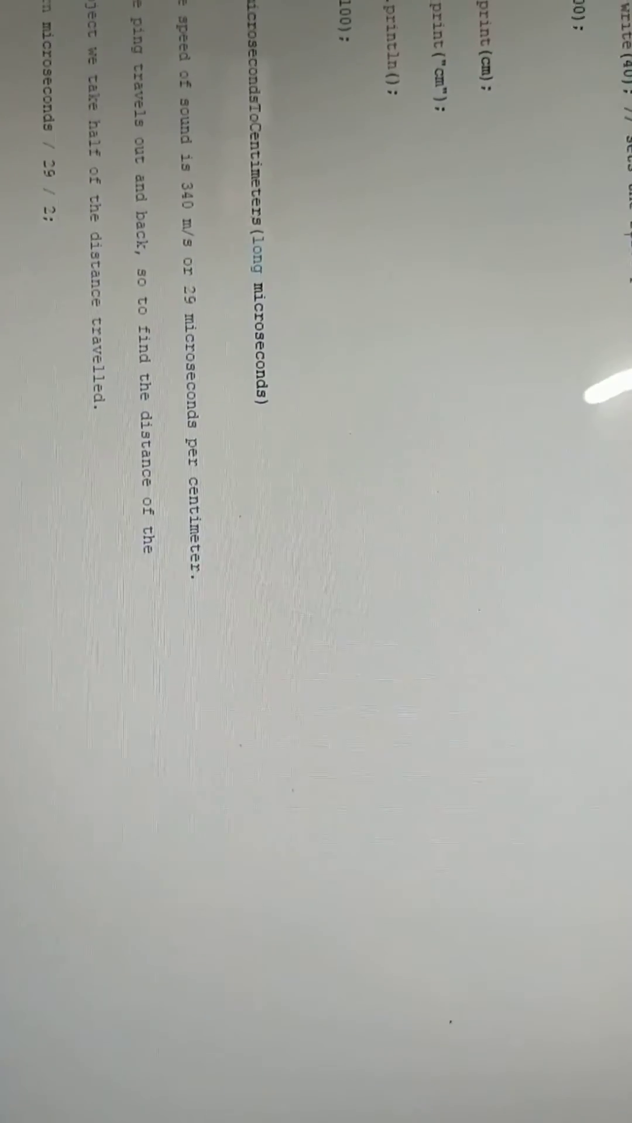